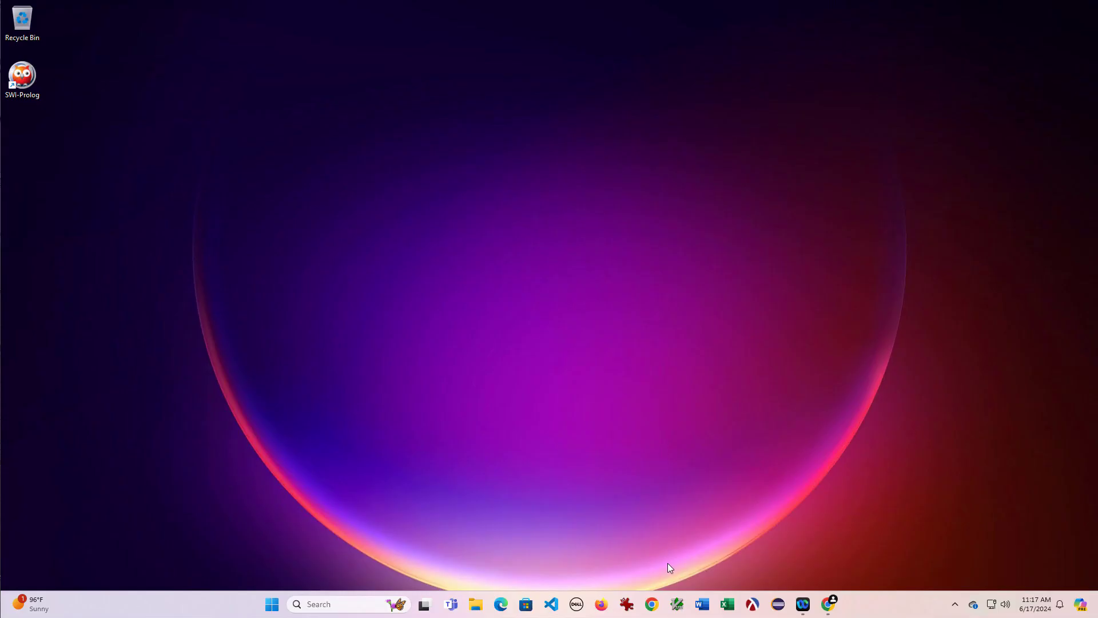
{"action": "mouse_move", "coordinate": [835, 602]}
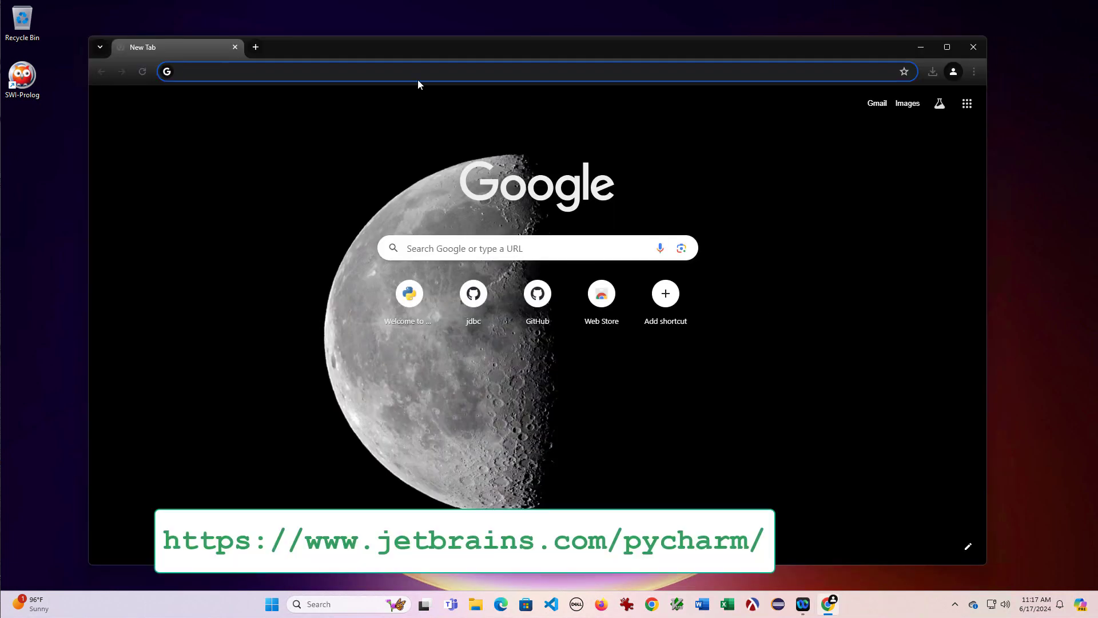
- Navigate Chrome to jetbrains.com/pycharm to load the PyCharm product page
{"action": "type", "text": "jetbrains.com/pycharm/"}
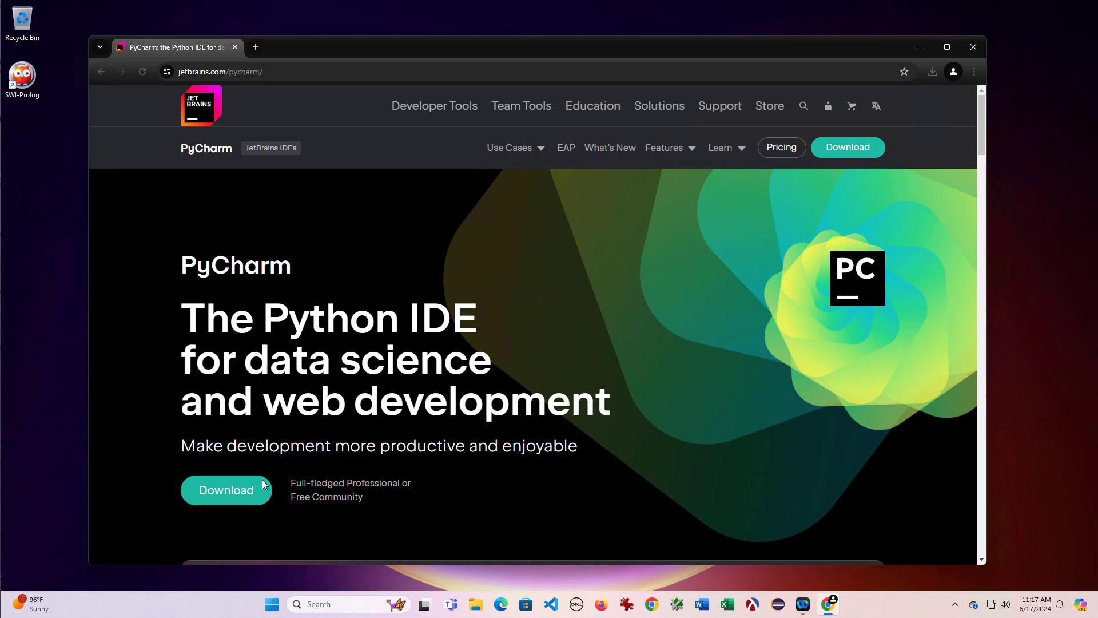
- Download the PyCharm Community Edition .exe installer for Windows from the download page
{"action": "left_click", "coordinate": [227, 490]}
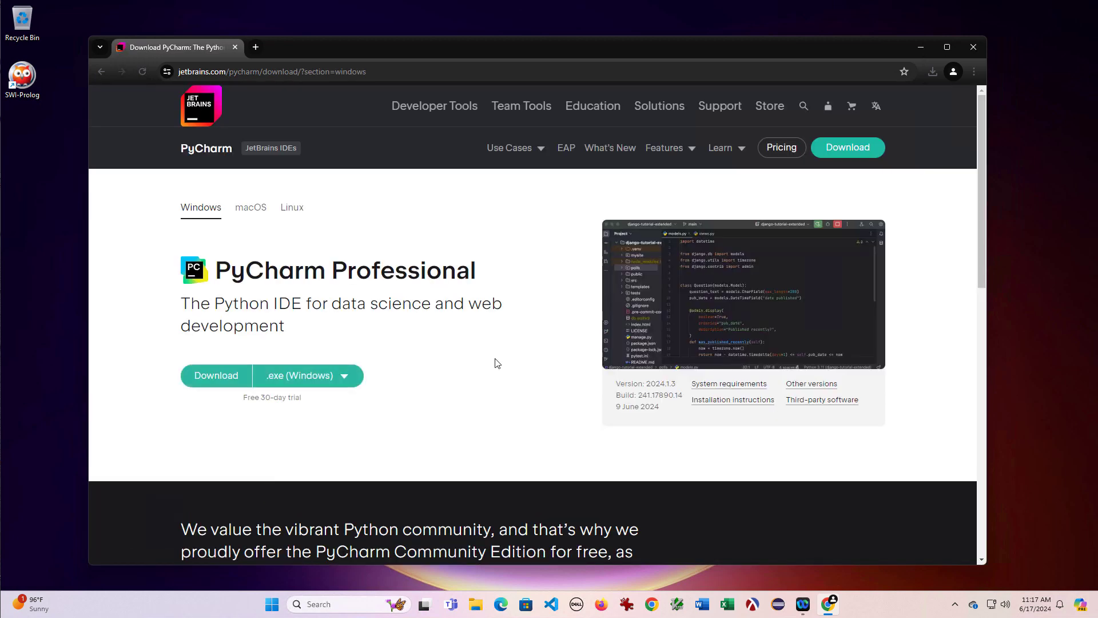
{"action": "mouse_move", "coordinate": [501, 270]}
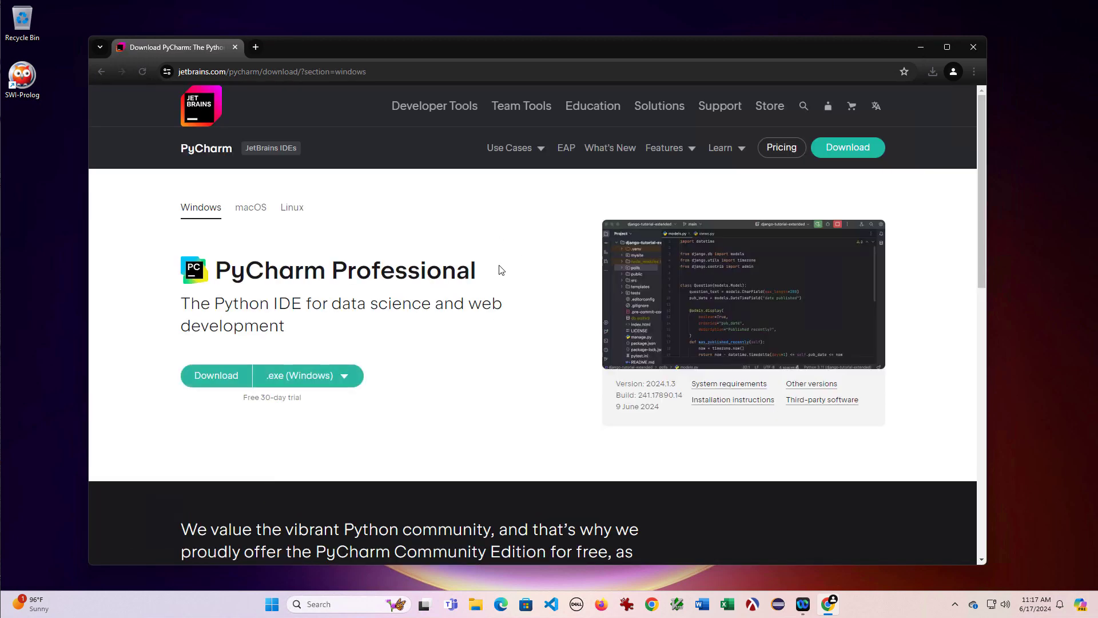
{"action": "mouse_move", "coordinate": [349, 389]}
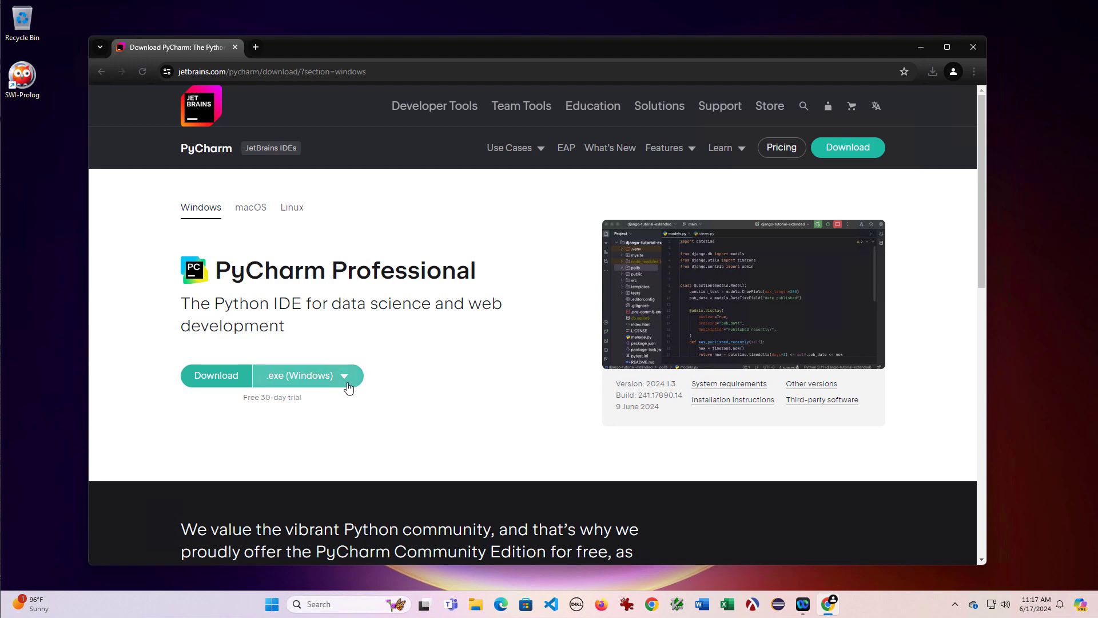
{"action": "scroll", "scroll_direction": "down", "scroll_amount": 3}
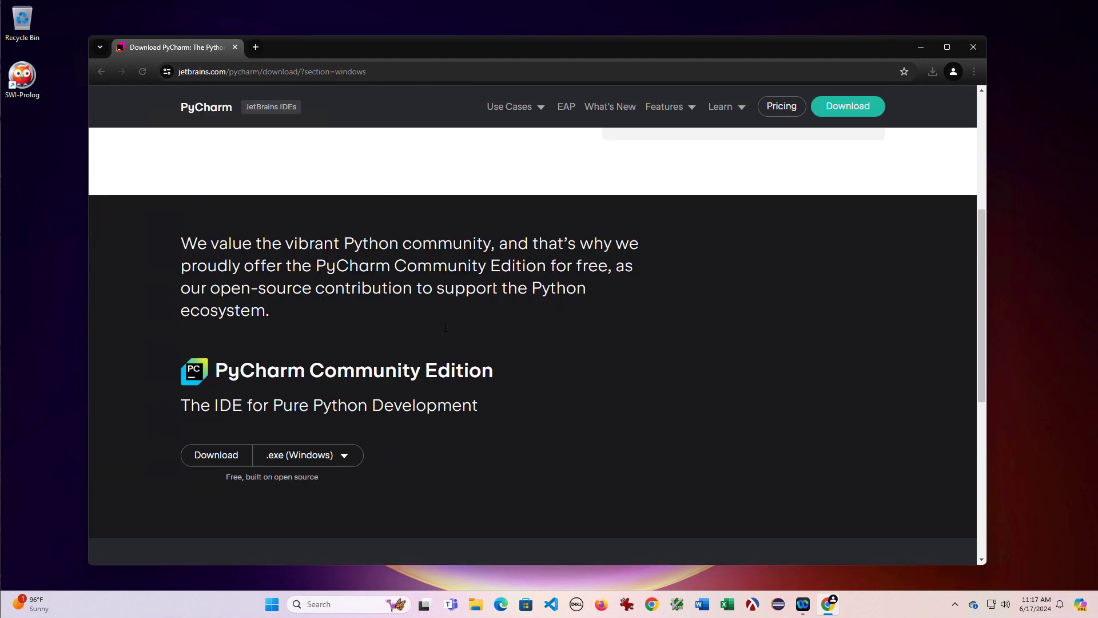
{"action": "scroll", "scroll_direction": "down", "scroll_amount": 3}
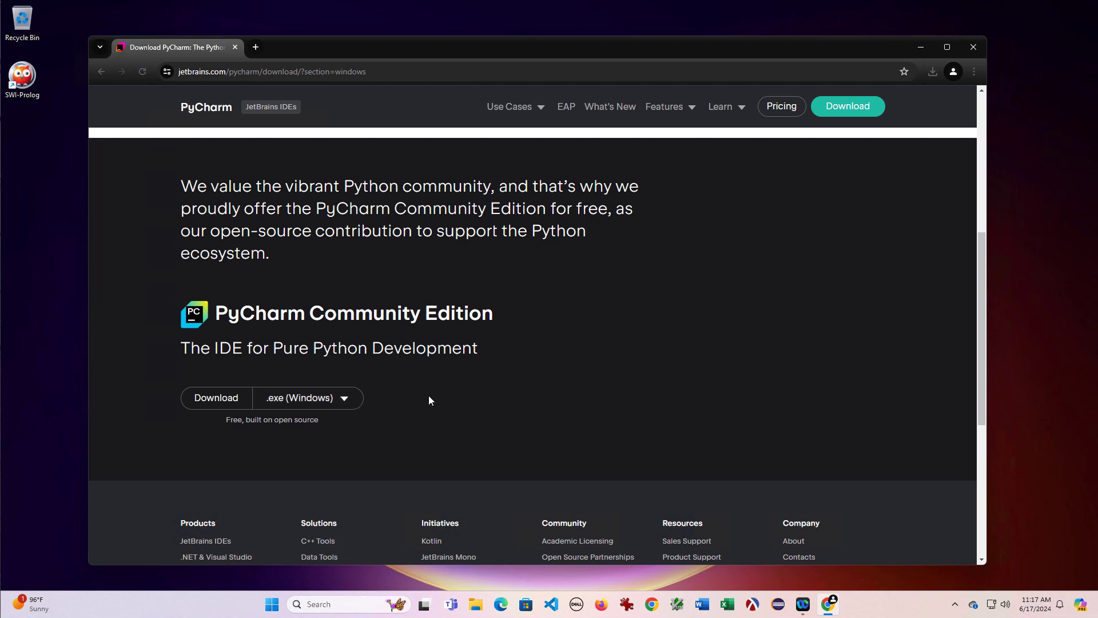
{"action": "mouse_move", "coordinate": [302, 407]}
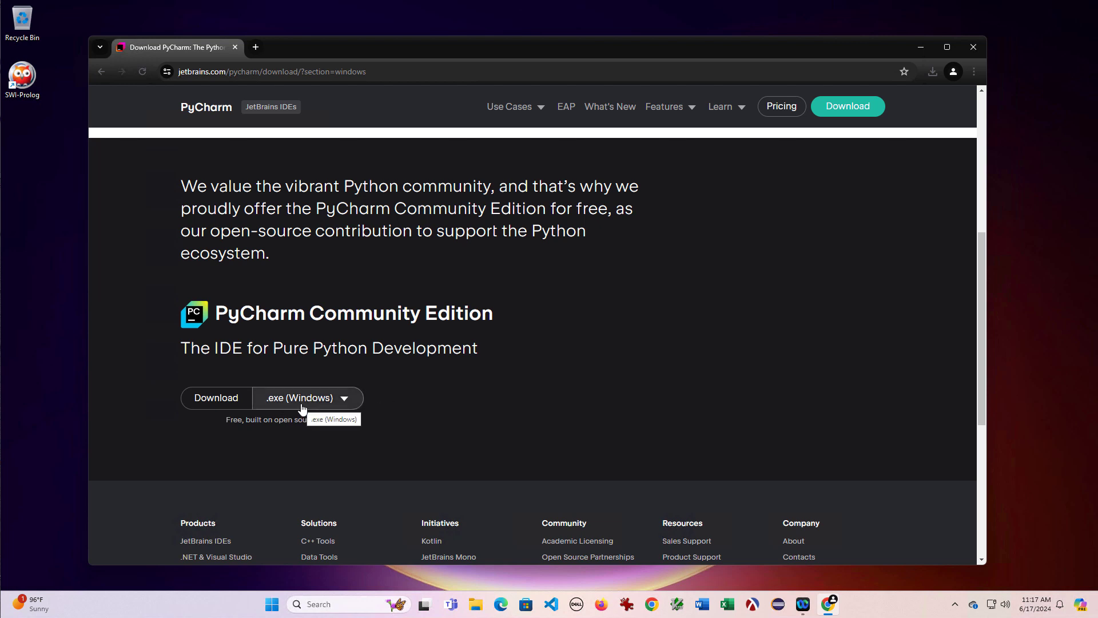
{"action": "left_click", "coordinate": [215, 398]}
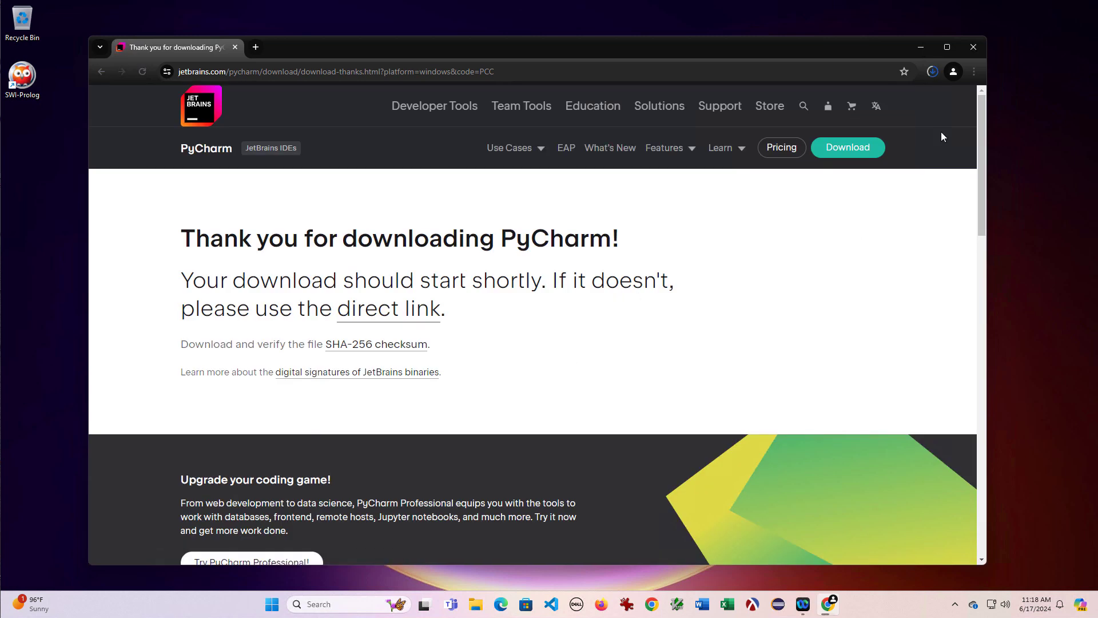
- Launch the downloaded installer and allow it in User Account Control
{"action": "left_click", "coordinate": [934, 71]}
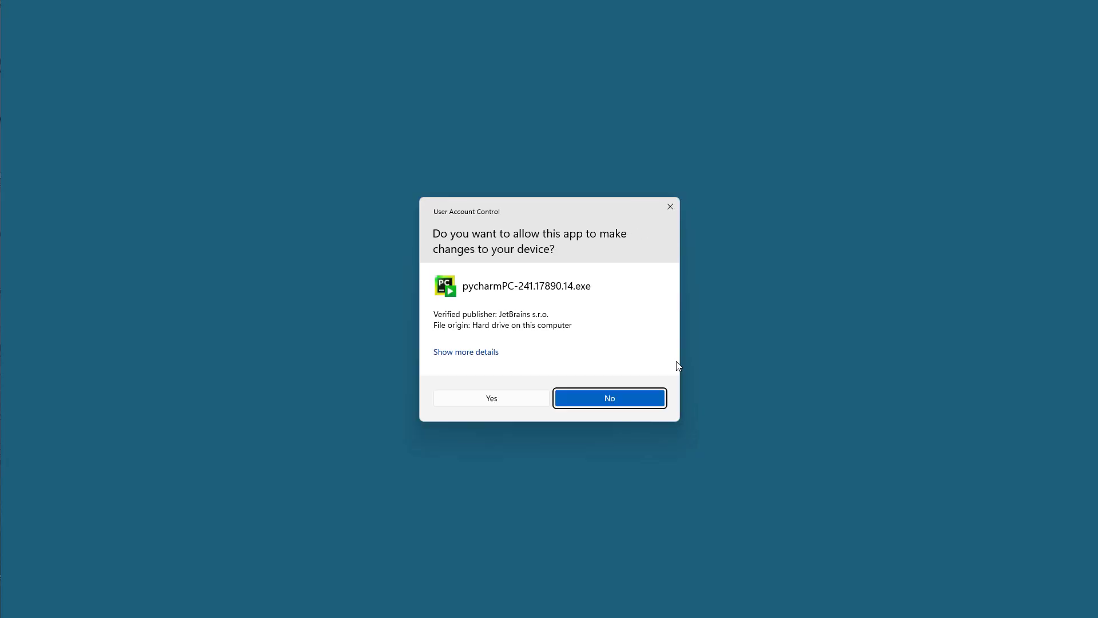
{"action": "left_click", "coordinate": [492, 398]}
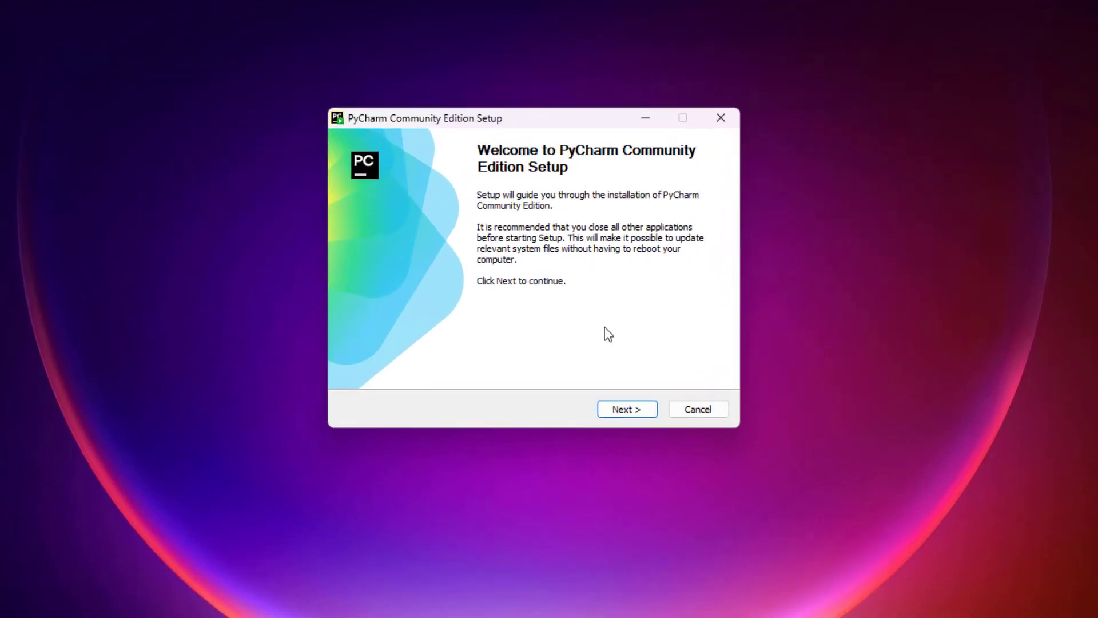
- Enable Create Desktop Shortcut, Add bin folder to PATH and Open Folder as Project, leaving .py unchecked
{"action": "left_click", "coordinate": [627, 409]}
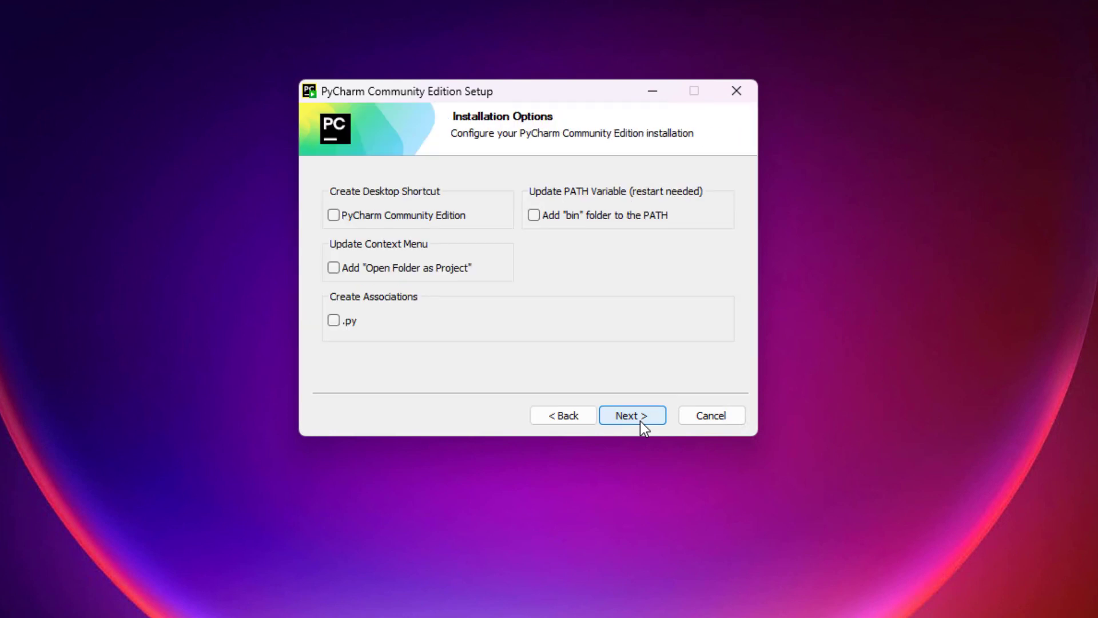
{"action": "left_click", "coordinate": [333, 215]}
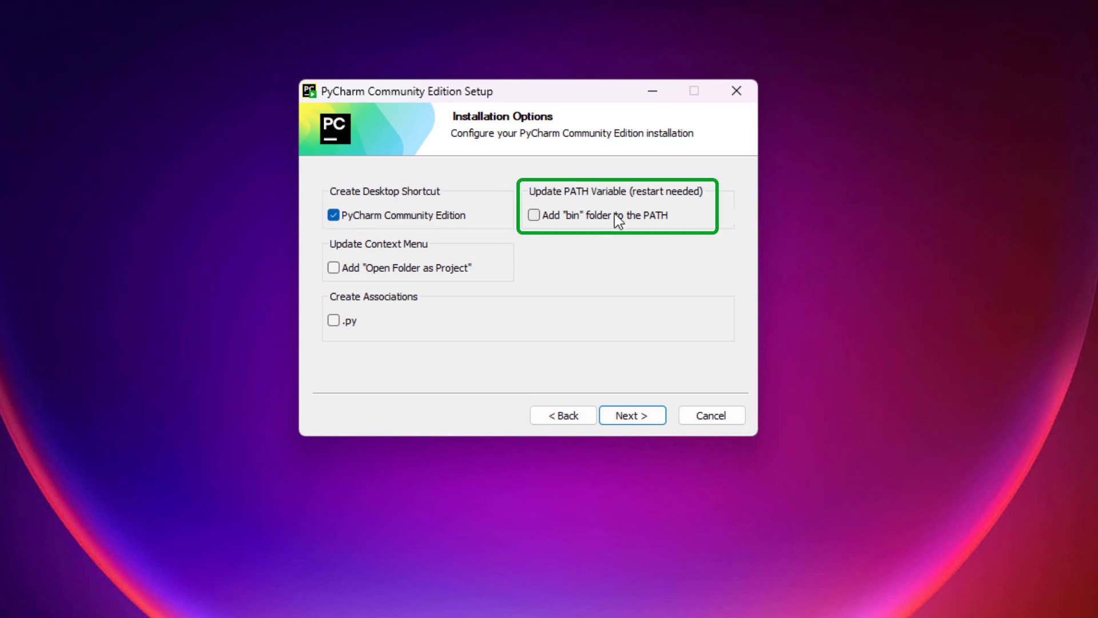
{"action": "left_click", "coordinate": [533, 215]}
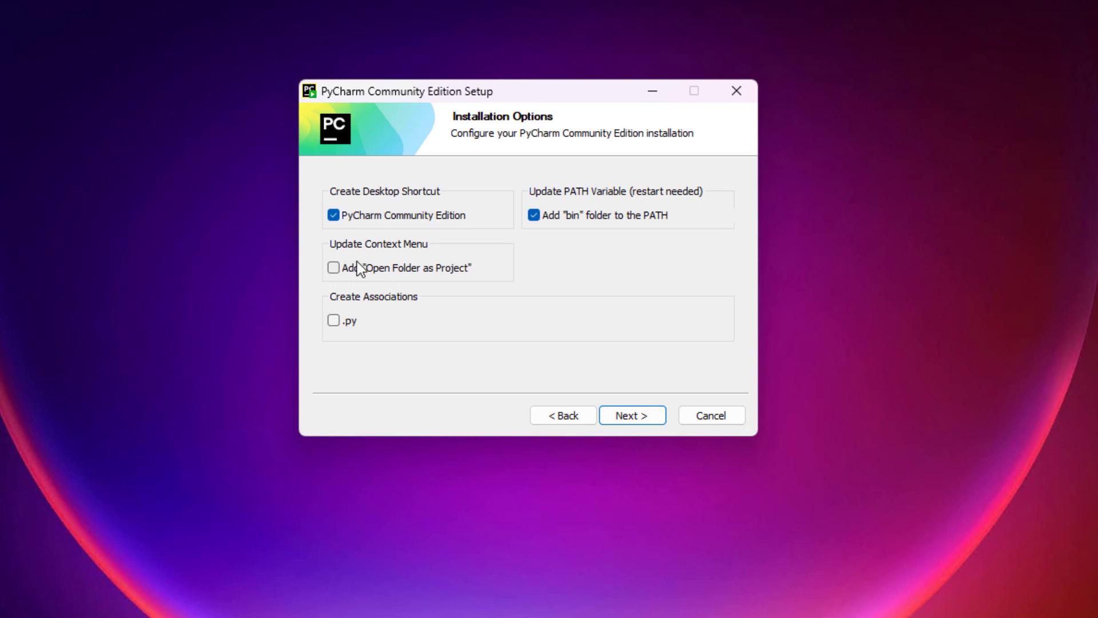
{"action": "mouse_move", "coordinate": [431, 276]}
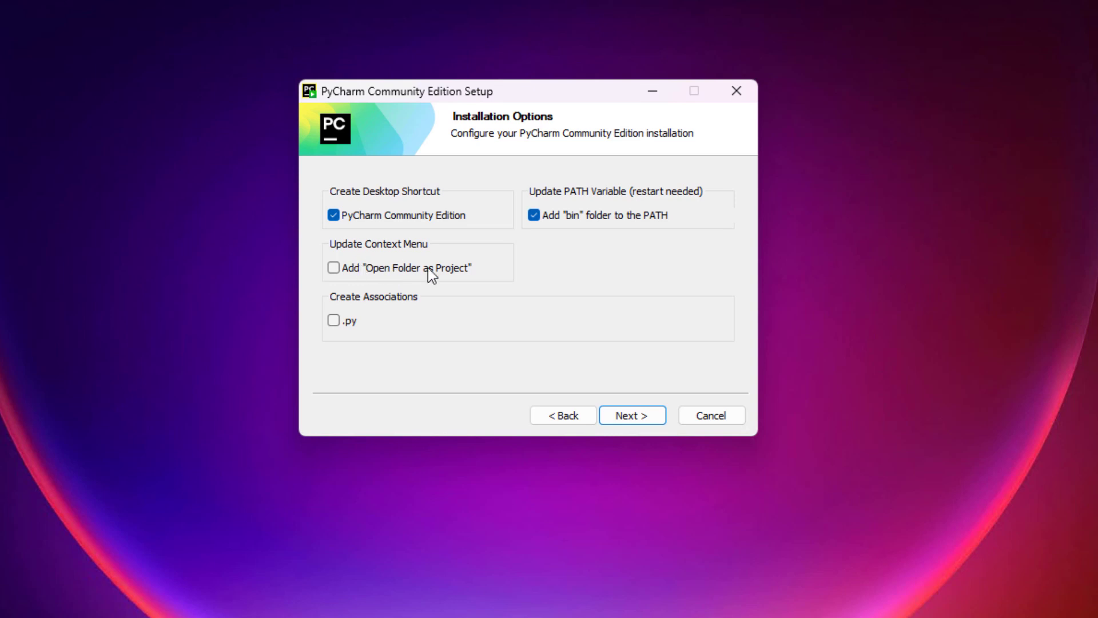
{"action": "left_click", "coordinate": [332, 268]}
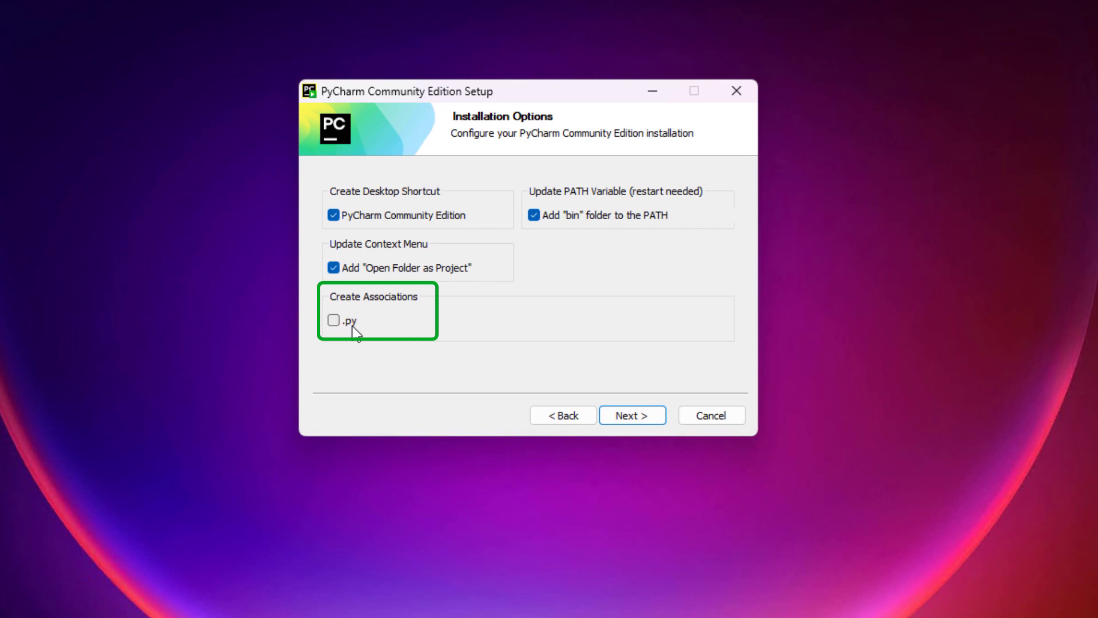
{"action": "mouse_move", "coordinate": [367, 360]}
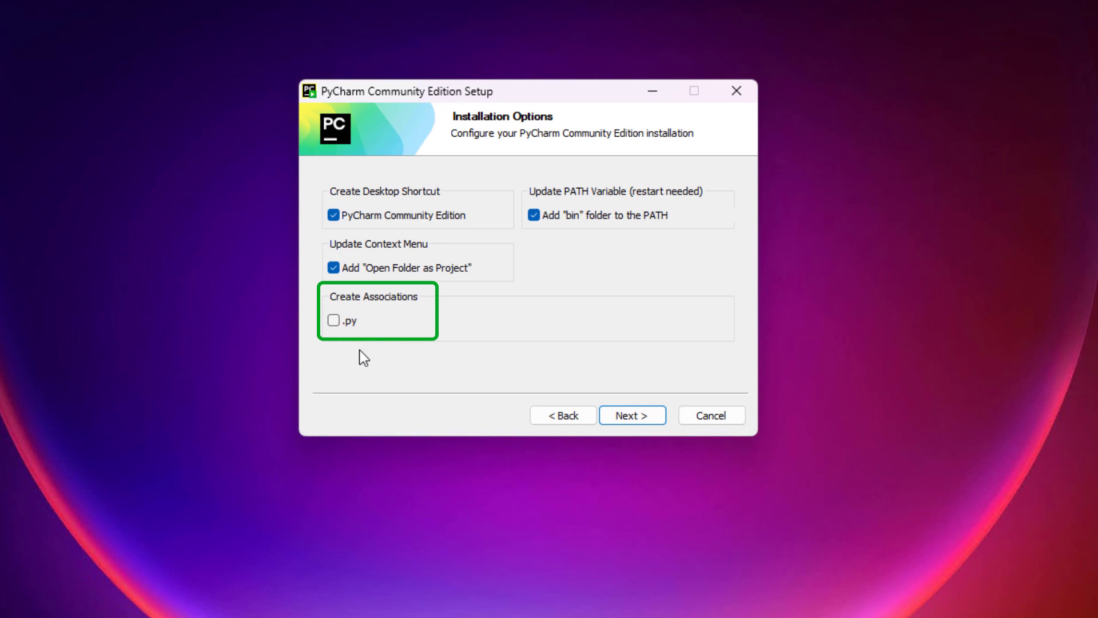
{"action": "mouse_move", "coordinate": [349, 338]}
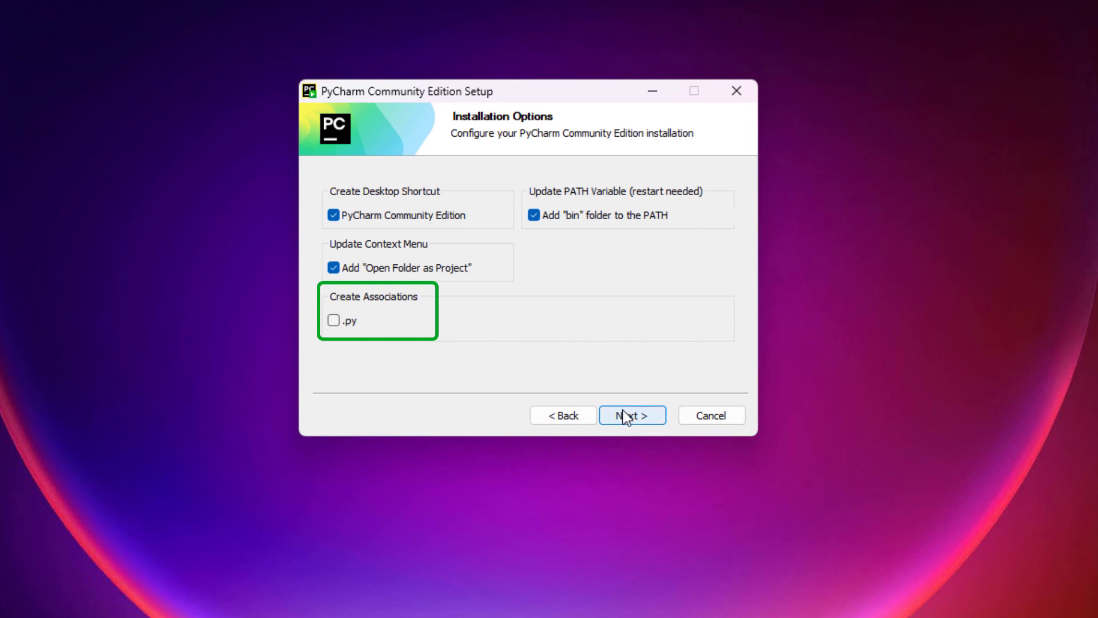
- Install under the JetBrains Start Menu folder, choose Reboot now and finish setup
{"action": "left_click", "coordinate": [631, 415]}
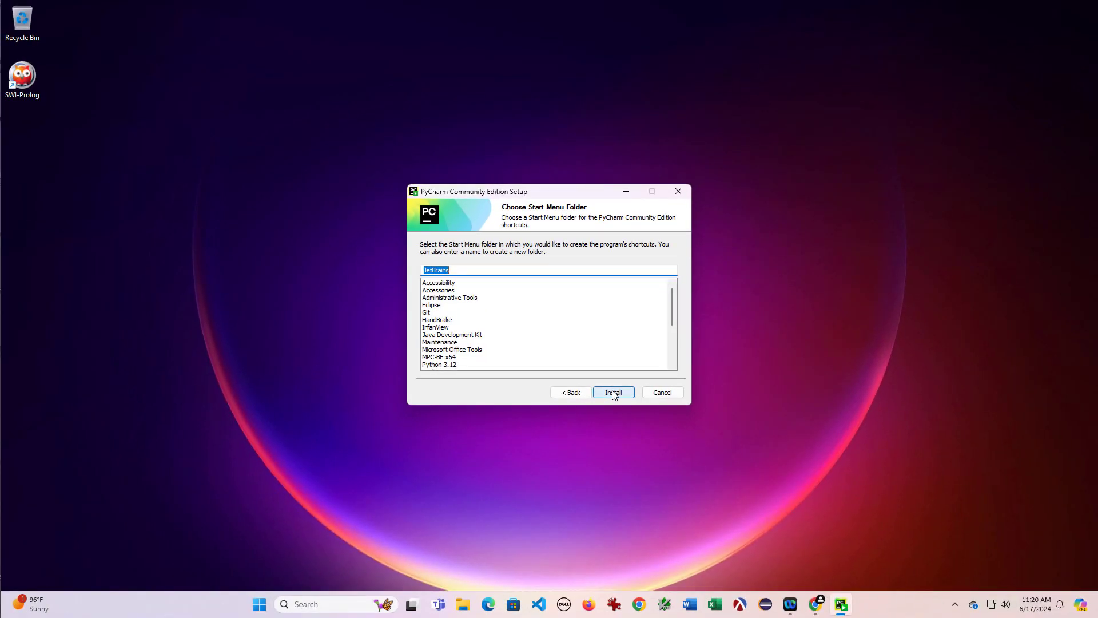
{"action": "left_click", "coordinate": [613, 392]}
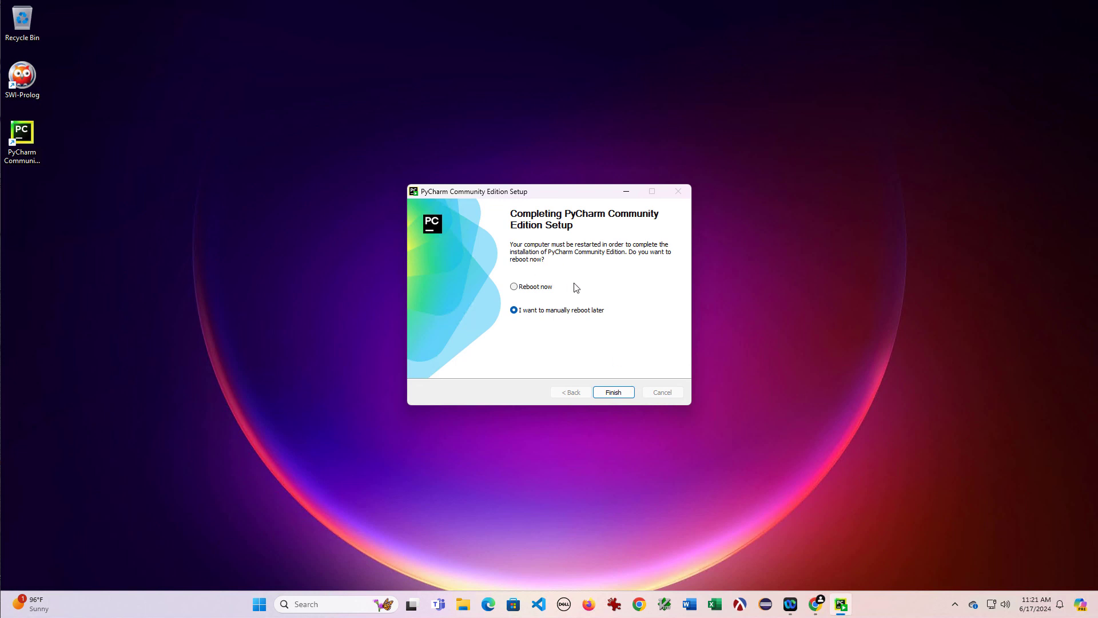
{"action": "left_click", "coordinate": [514, 286]}
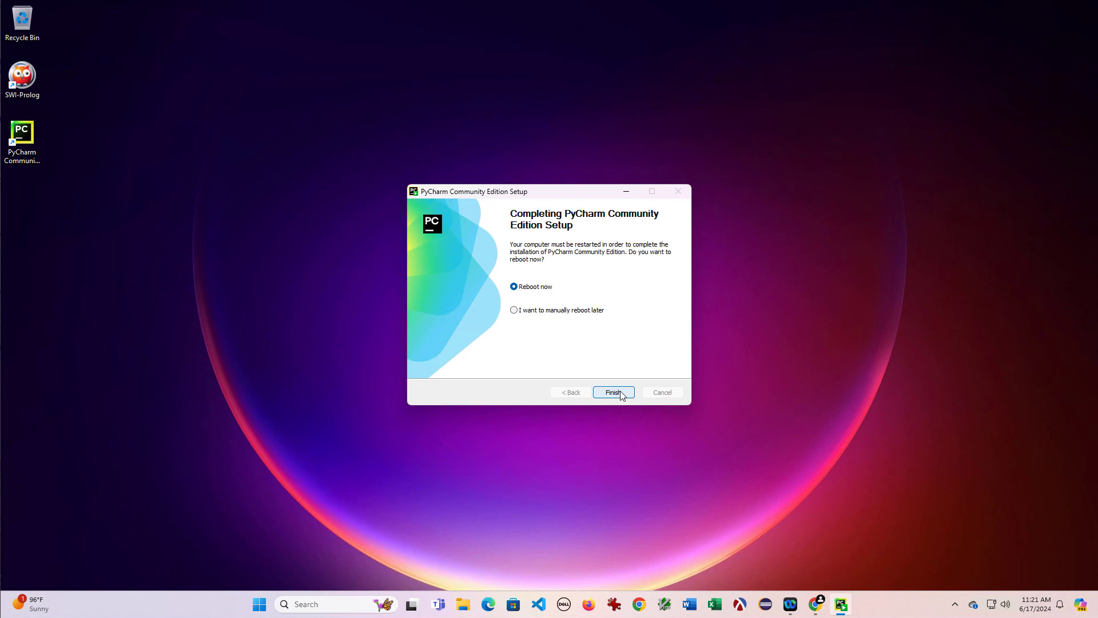
{"action": "left_click", "coordinate": [614, 391]}
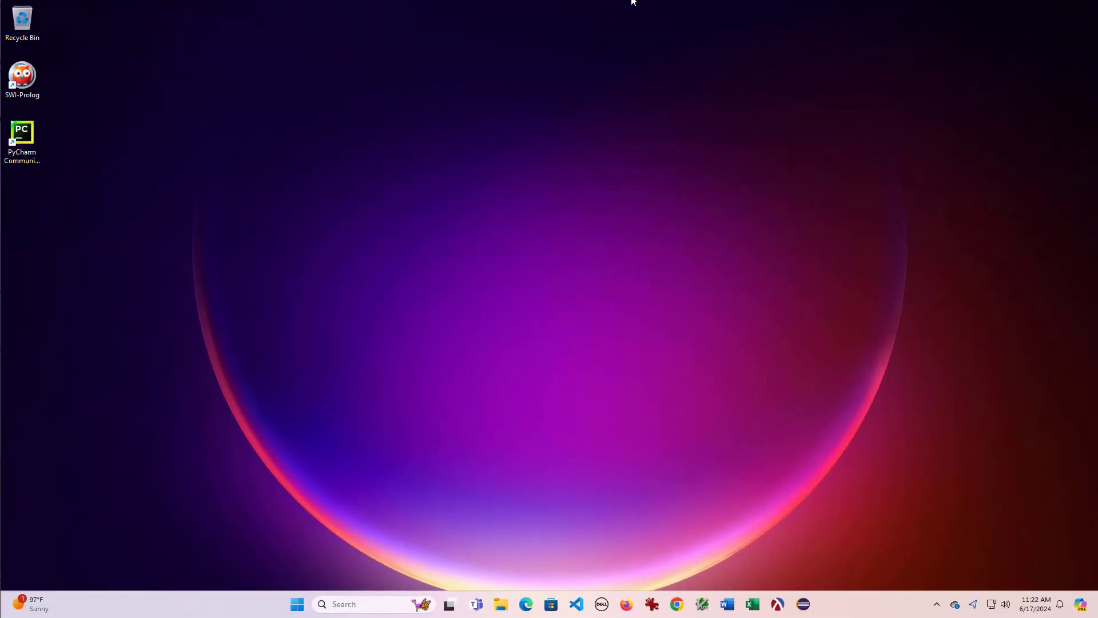
- Launch PyCharm from its desktop shortcut and accept the user agreement to reach the Welcome screen
{"action": "left_click", "coordinate": [22, 131]}
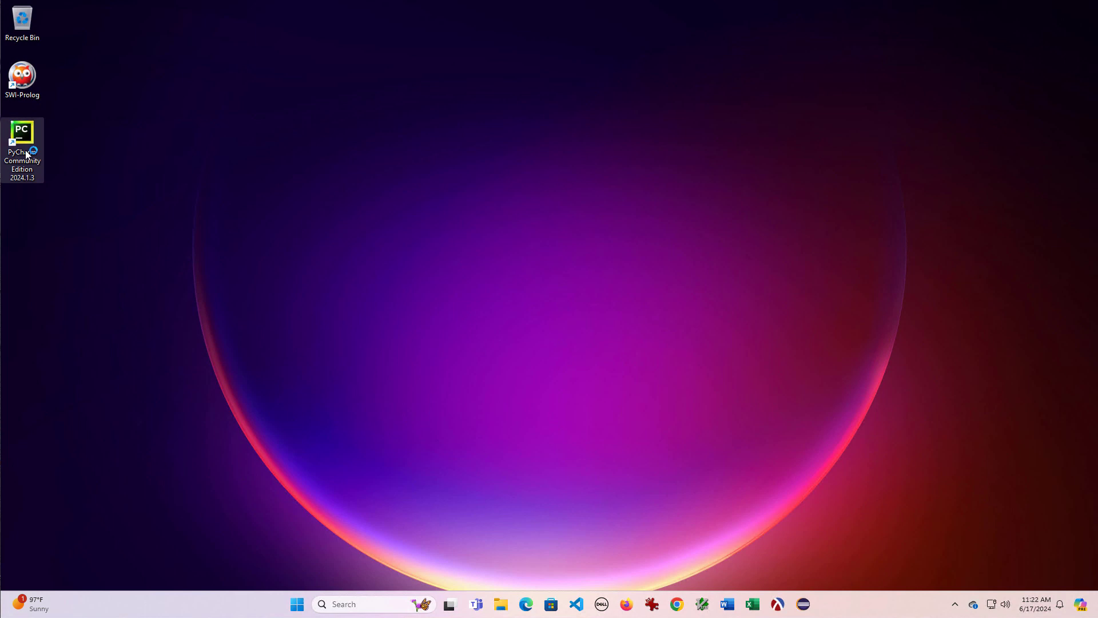
{"action": "double_click", "coordinate": [22, 129]}
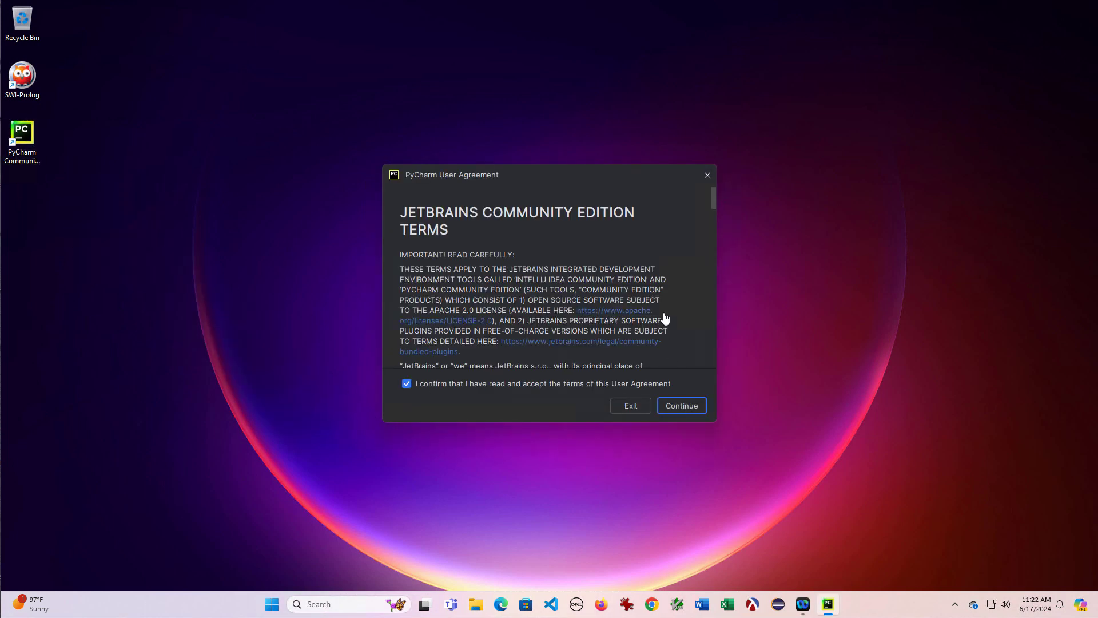
{"action": "left_click", "coordinate": [680, 405]}
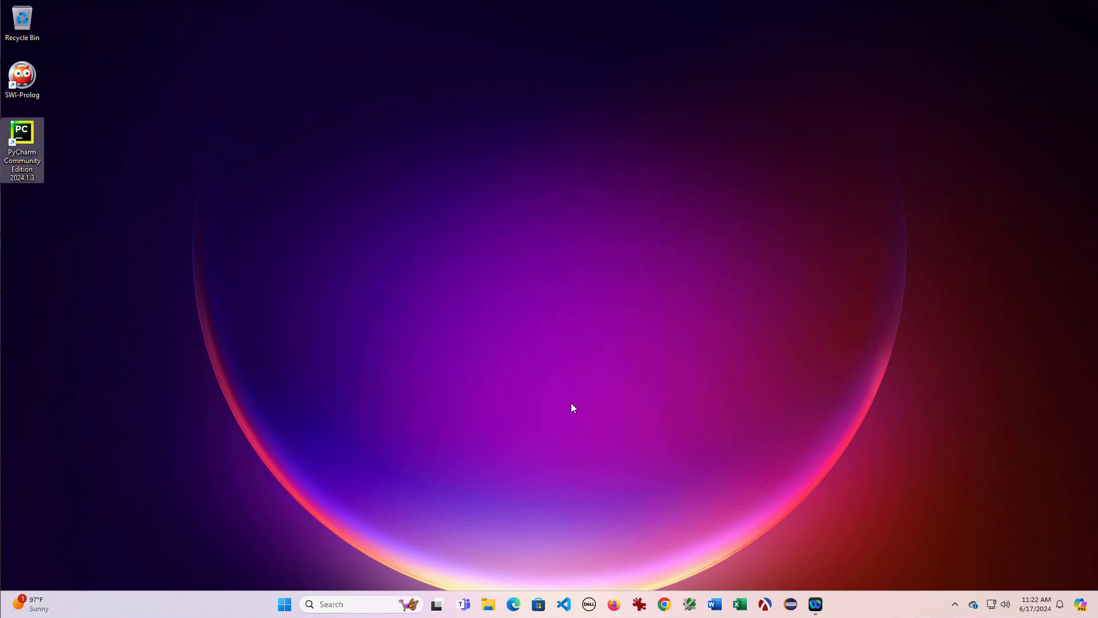
{"action": "double_click", "coordinate": [22, 132]}
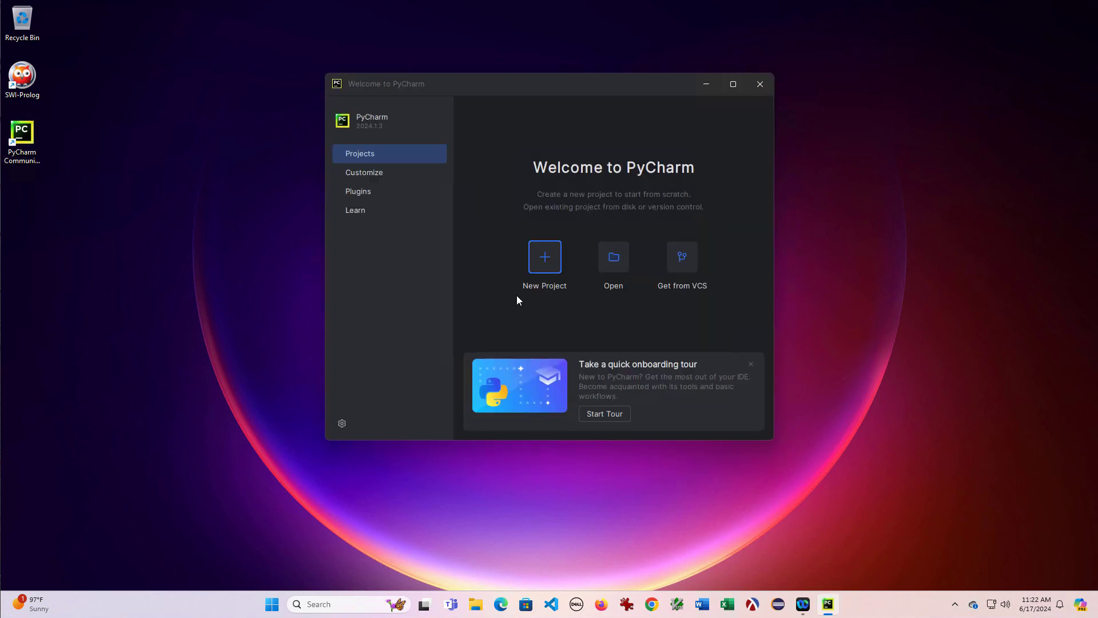
- Create a Pure Python project named HelloWorld with a project venv
{"action": "left_click", "coordinate": [545, 256]}
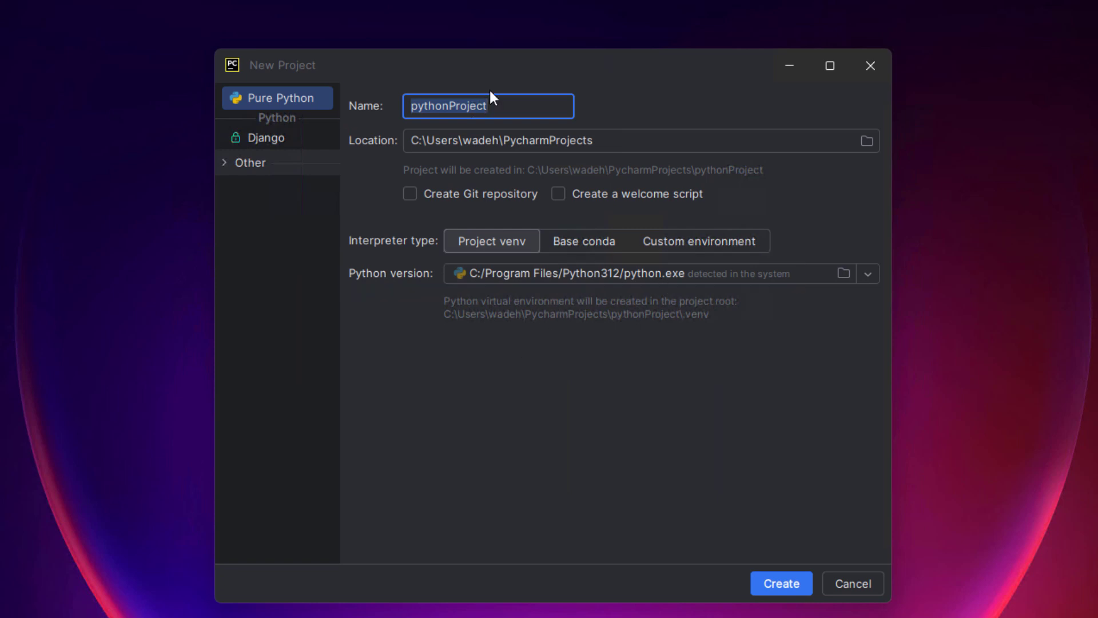
{"action": "type", "text": "HelloWorld"}
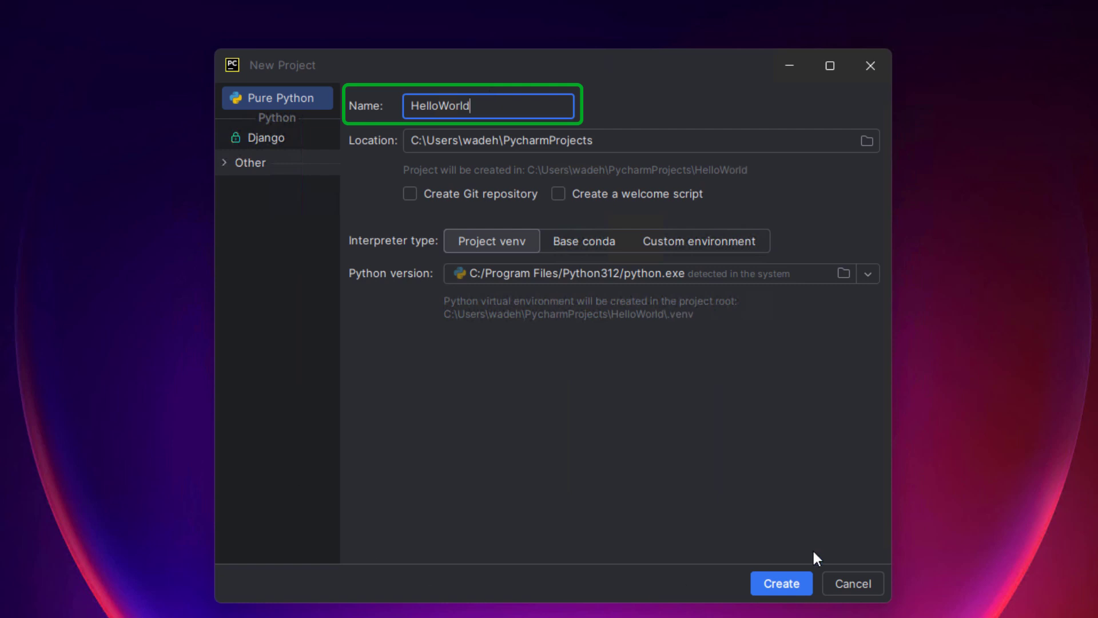
{"action": "left_click", "coordinate": [782, 583]}
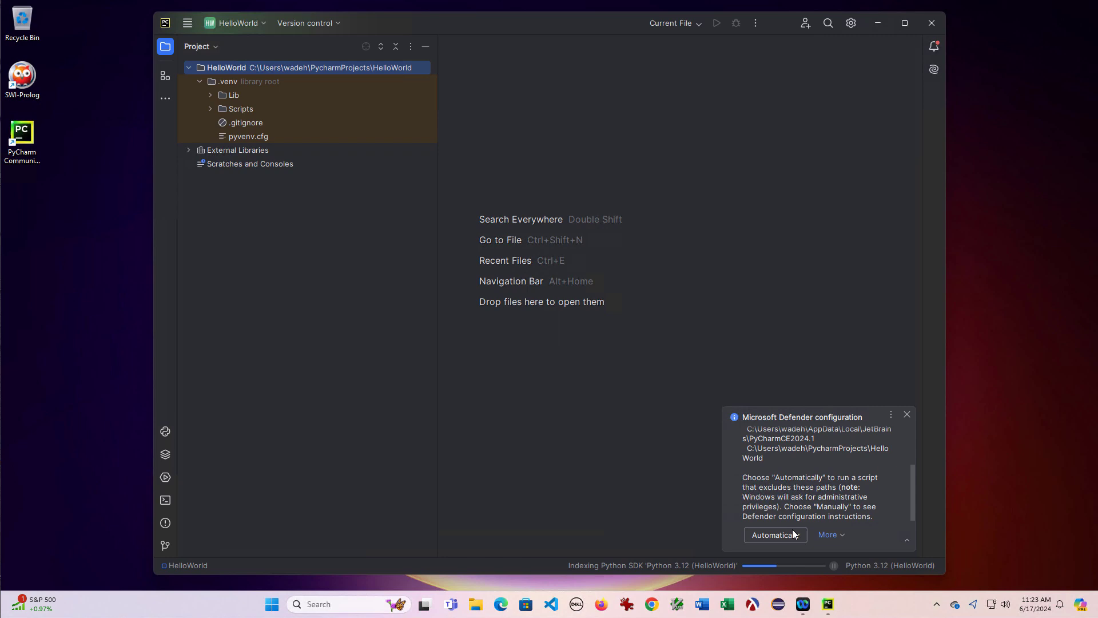
- Let Defender configure exclusions automatically and add a new Python file hello.py to HelloWorld
{"action": "left_click", "coordinate": [907, 414]}
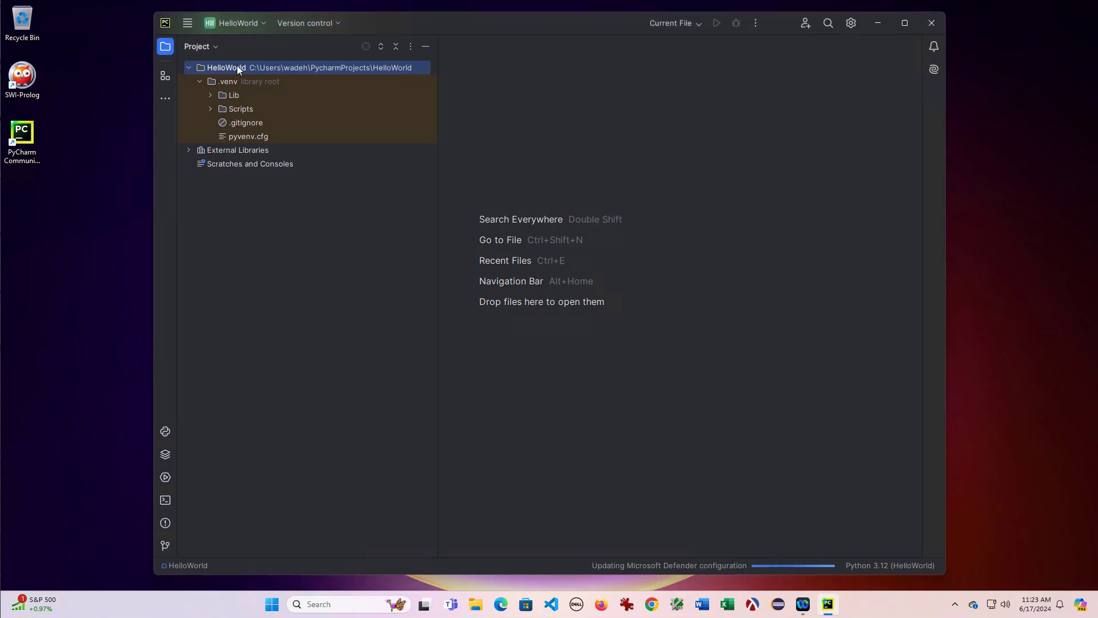
{"action": "right_click", "coordinate": [225, 68]}
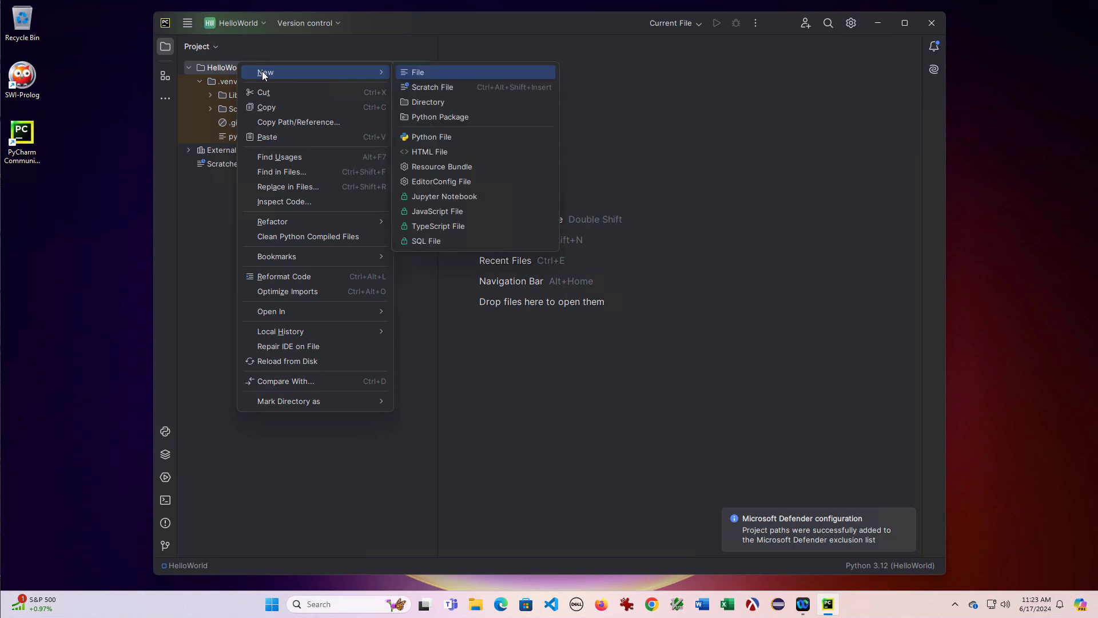
{"action": "left_click", "coordinate": [430, 137]}
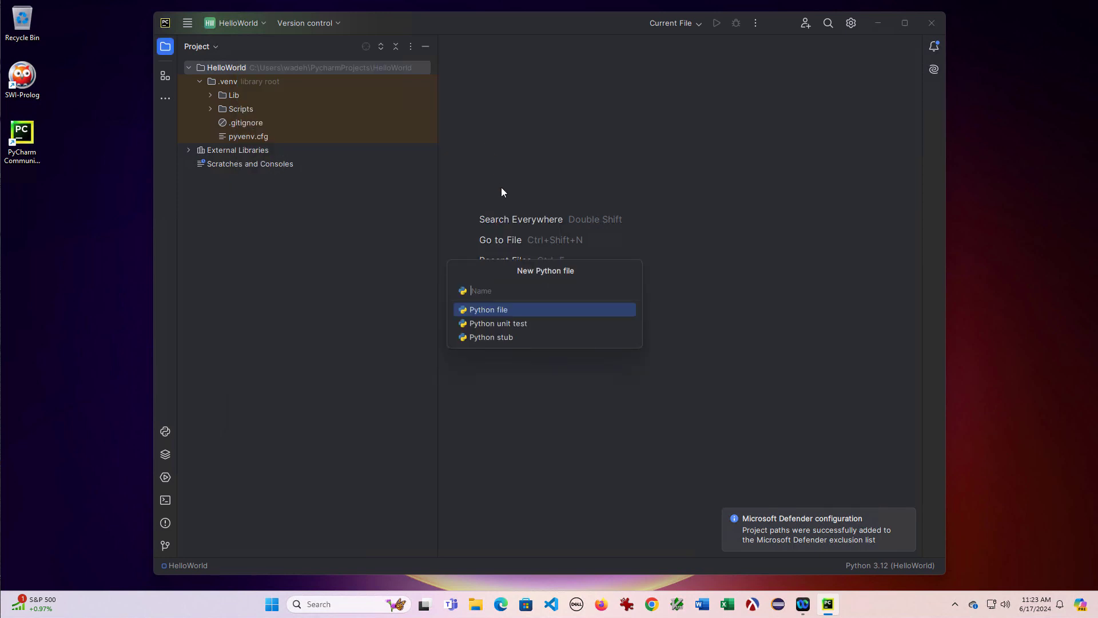
{"action": "type", "text": "hel"}
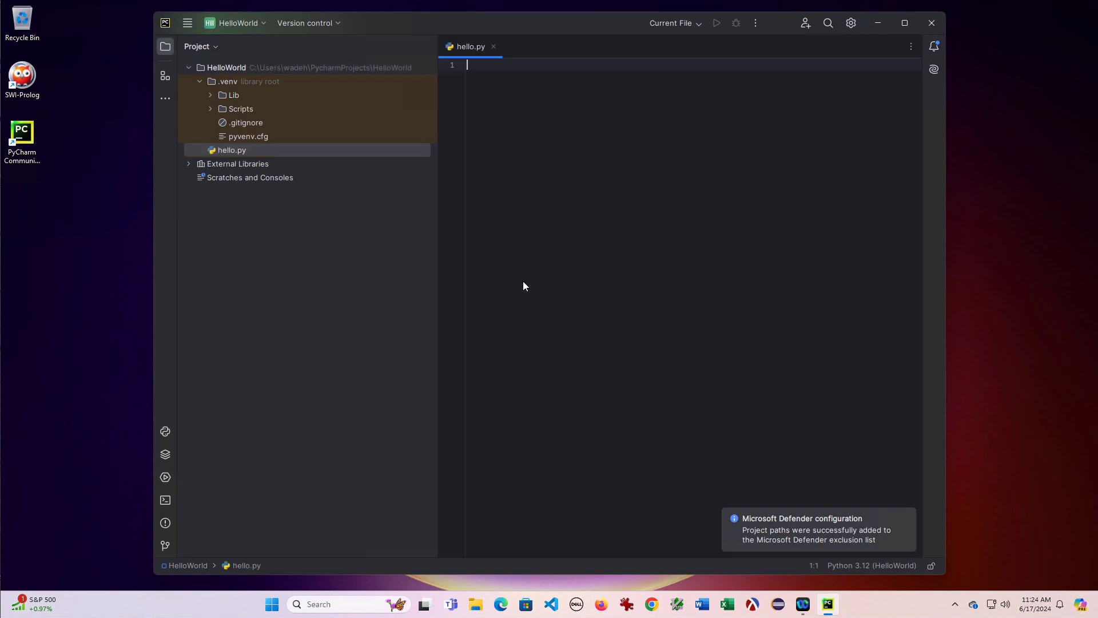
- Write print("Hello, PyCharm!") in hello.py and run it, printing Hello, PyCharm! in the Run panel
{"action": "type", "text": "print(\"Hello"}
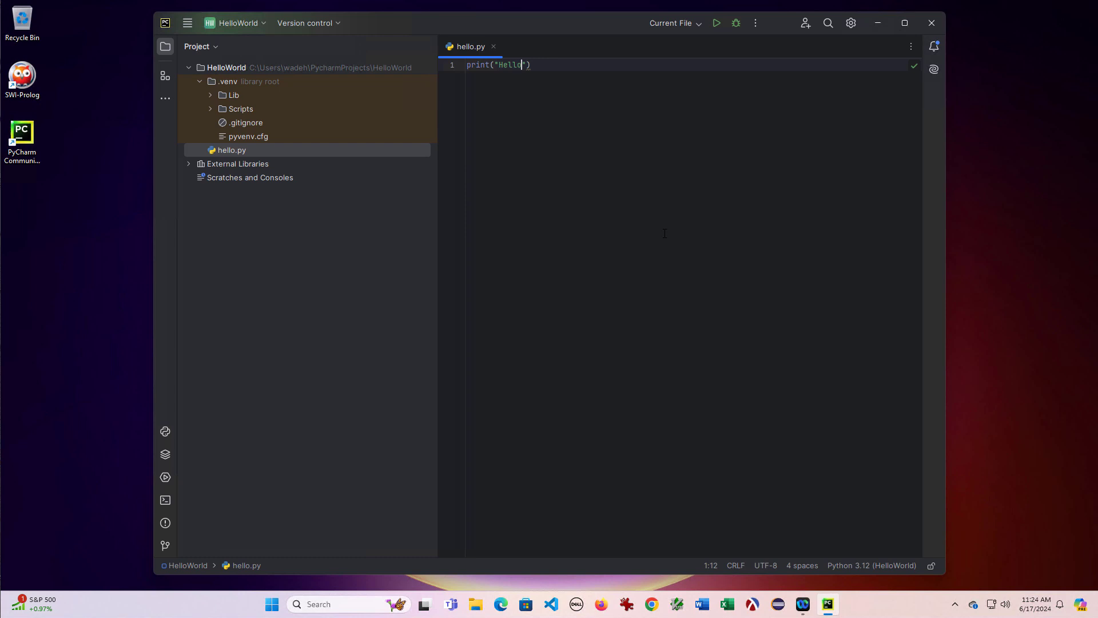
{"action": "type", "text": ", PyCharm"}
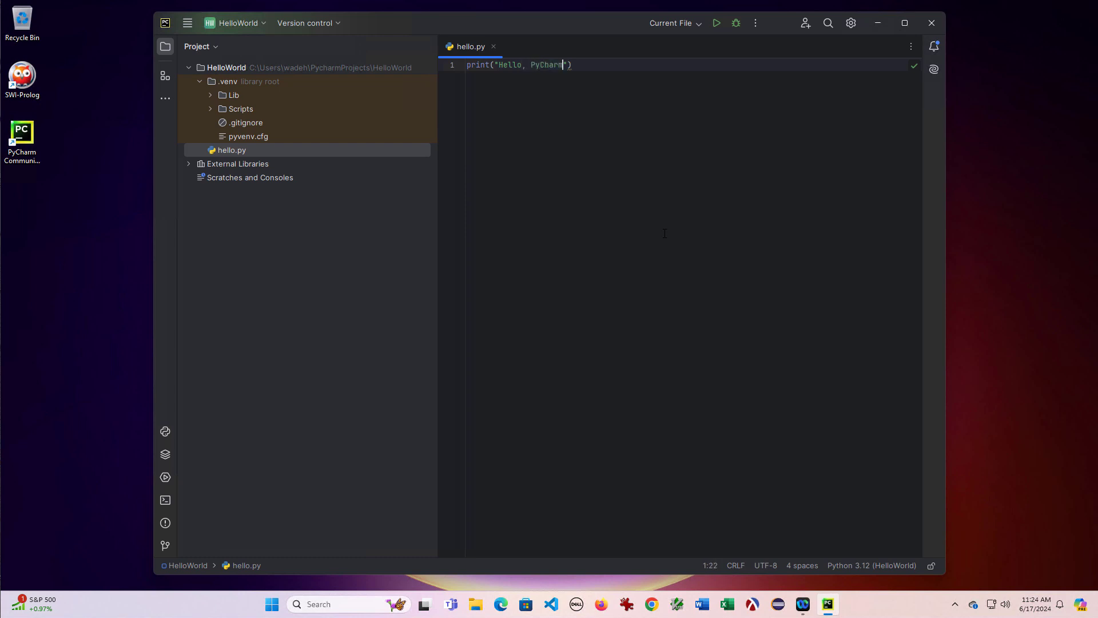
{"action": "left_click", "coordinate": [717, 23]}
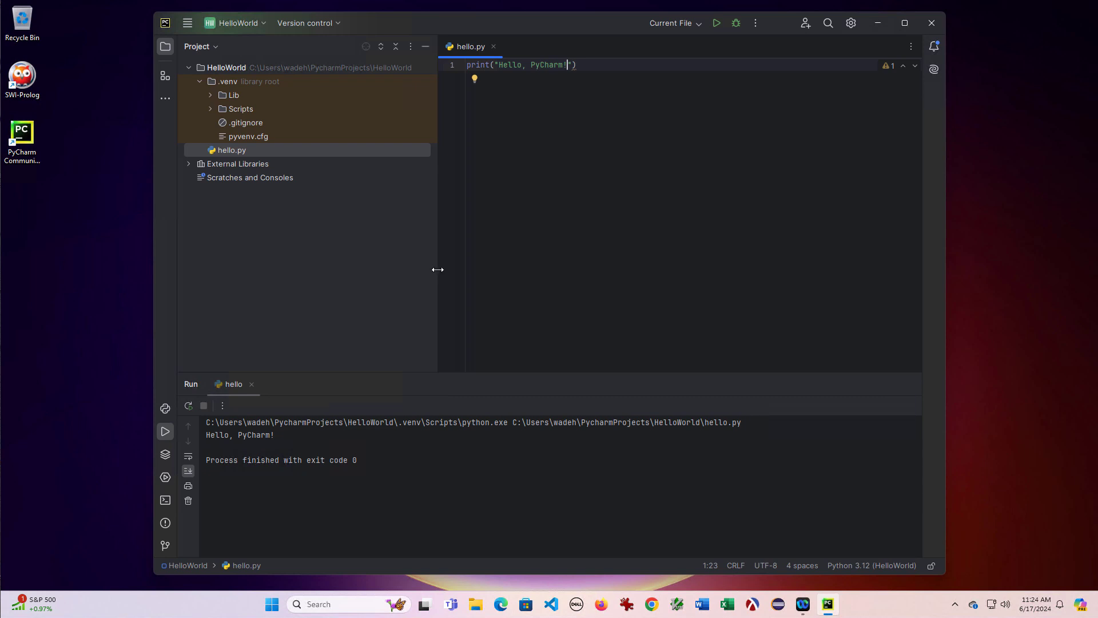
{"action": "left_click_drag", "start_coordinate": [438, 270], "coordinate": [302, 281]}
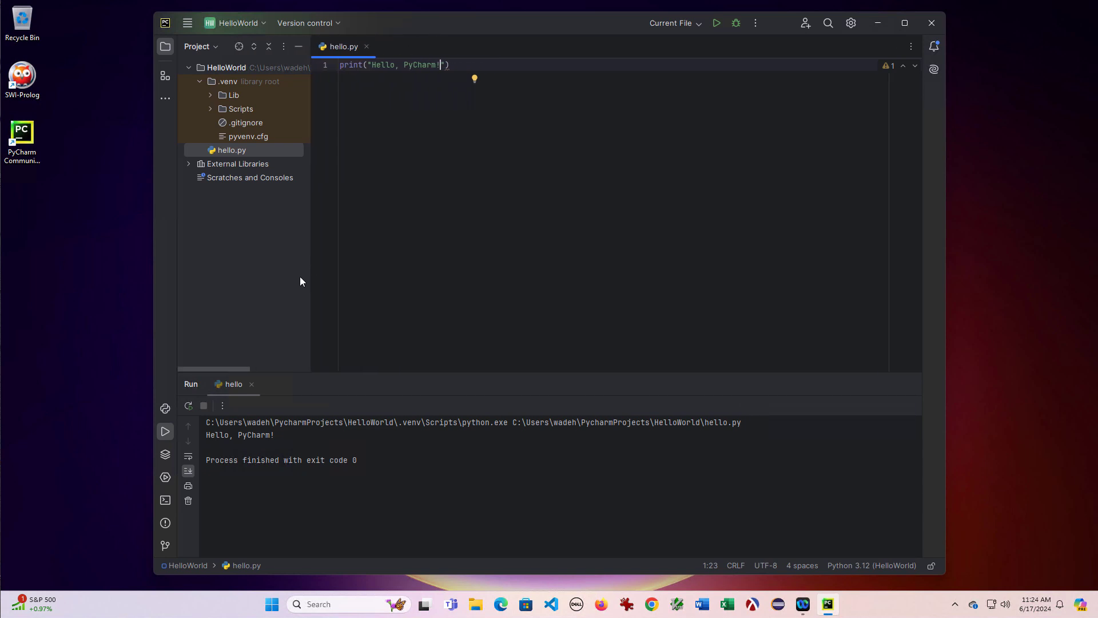